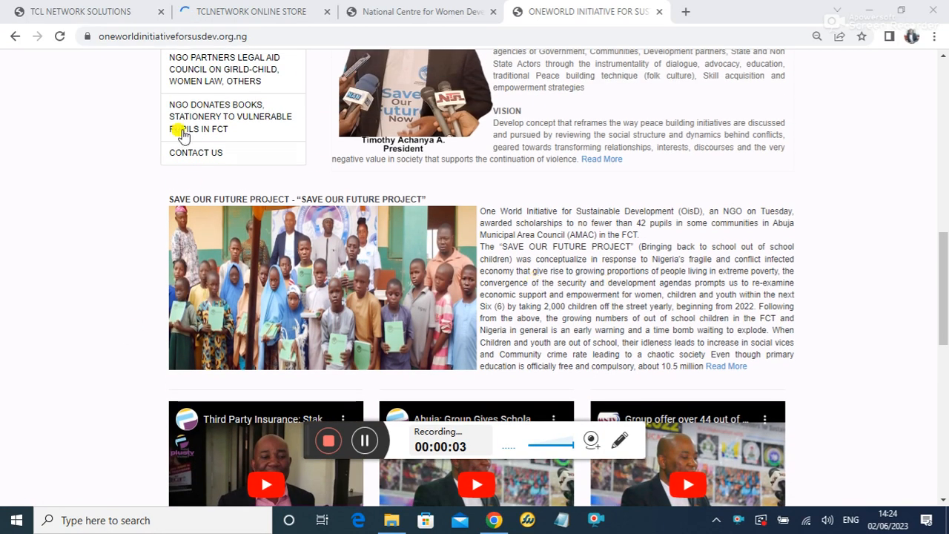
Step: Browse the TCL Network Solutions site and store to the footer, then move to the NCWD site
left_click(77, 12)
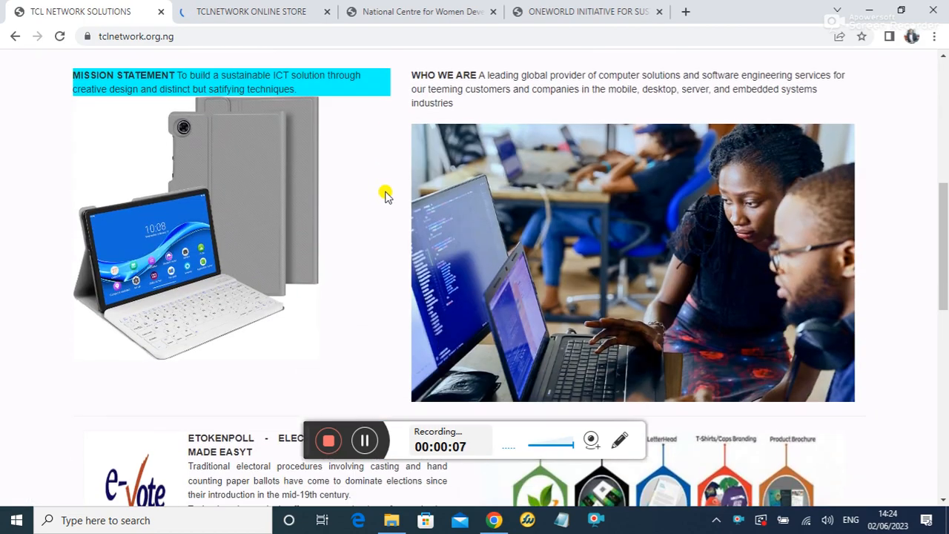
scroll("down", 3)
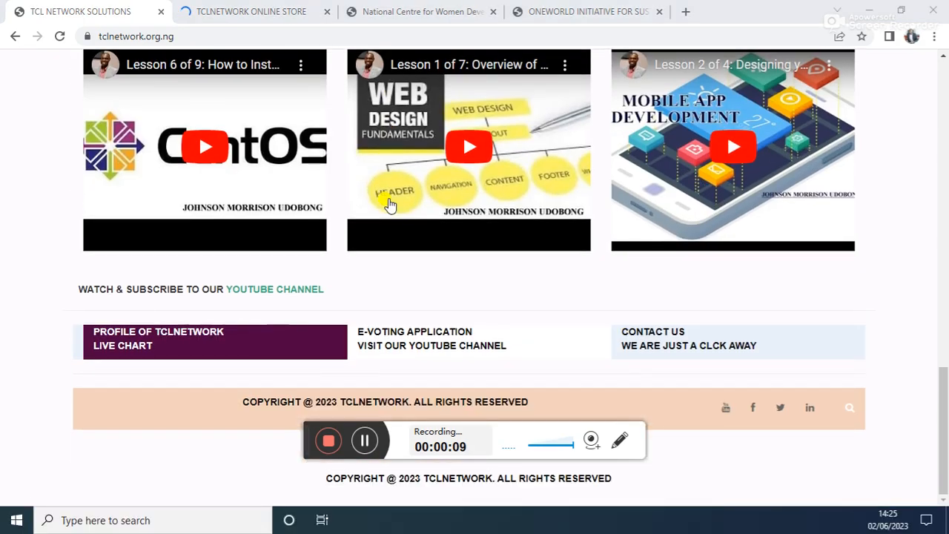
scroll("up", 3)
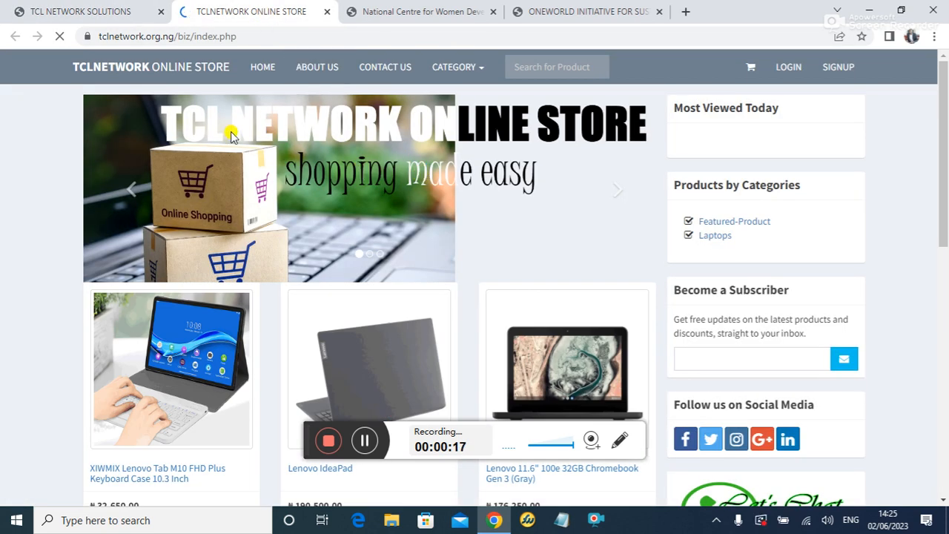
scroll("down", 3)
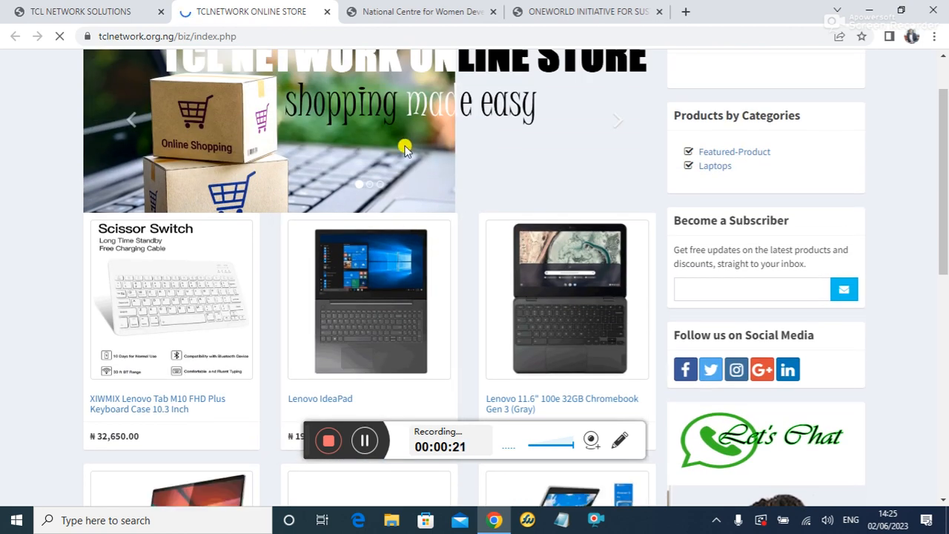
left_click(421, 12)
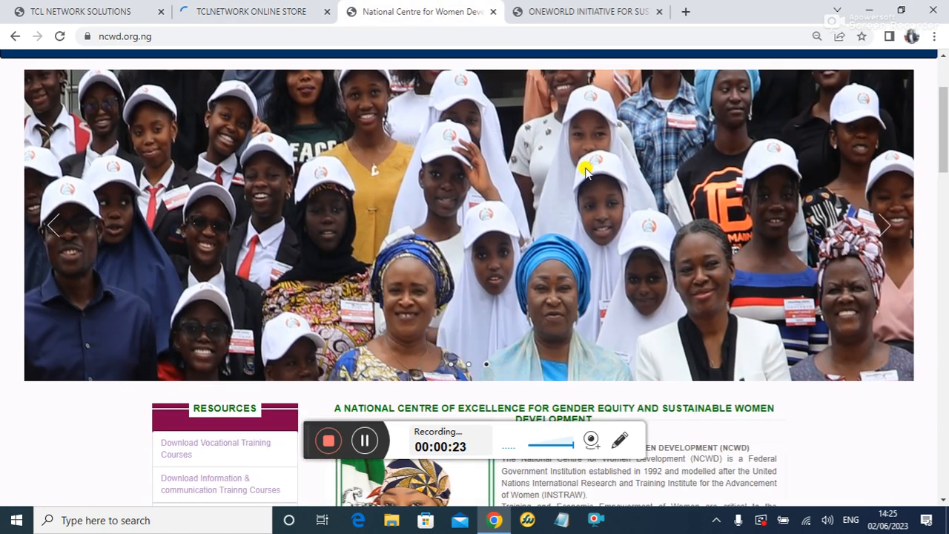
scroll("down", 3)
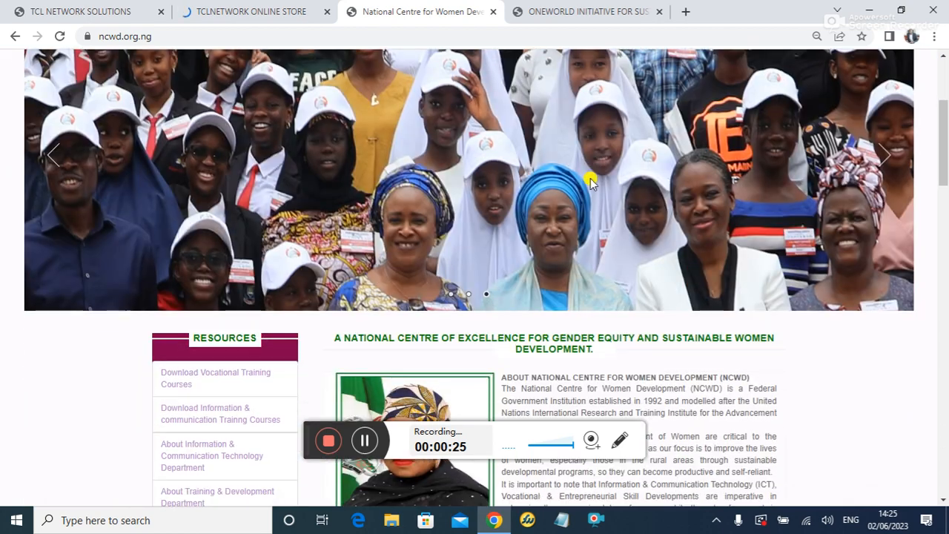
scroll("down", 3)
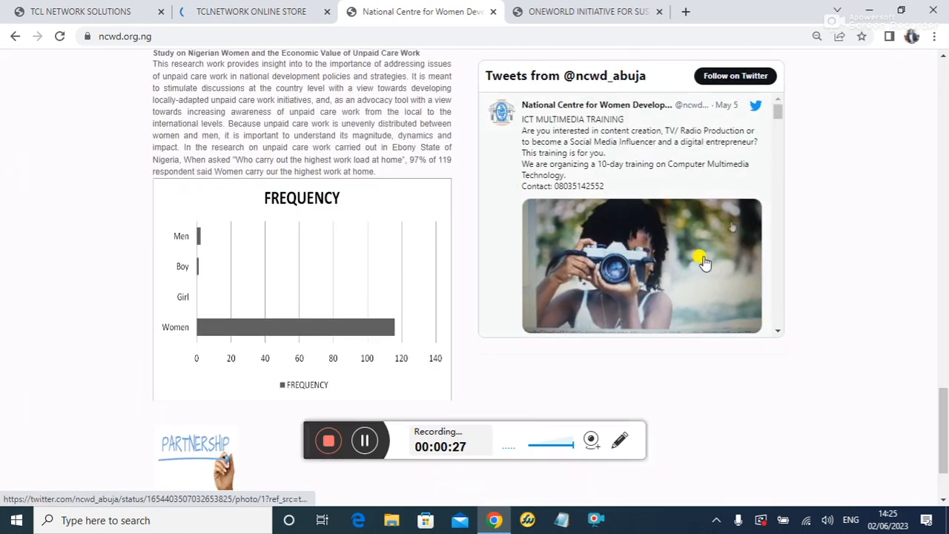
scroll("down", 3)
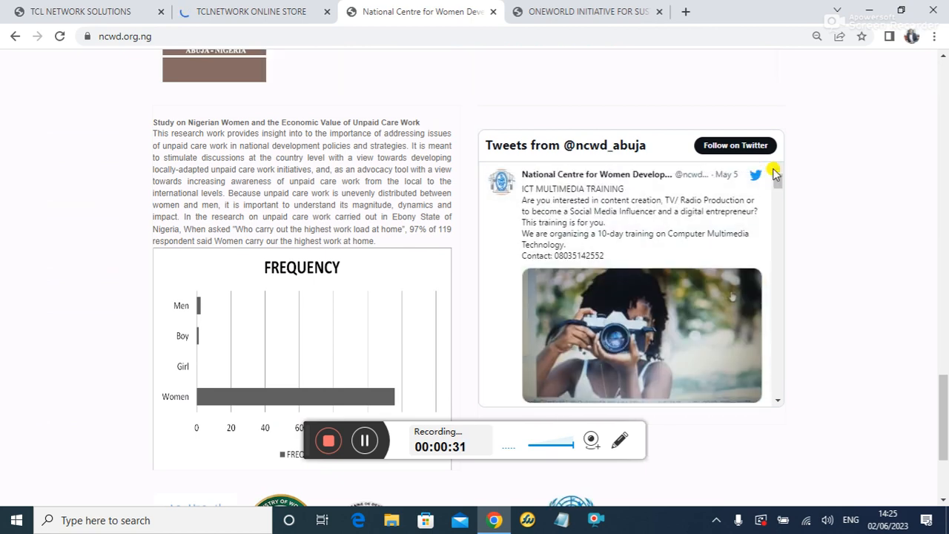
left_click(586, 11)
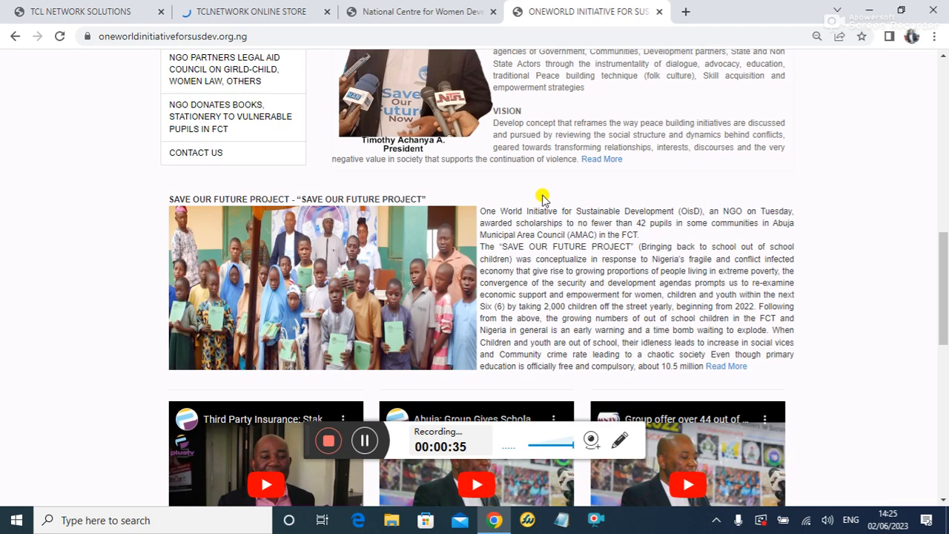
scroll("down", 3)
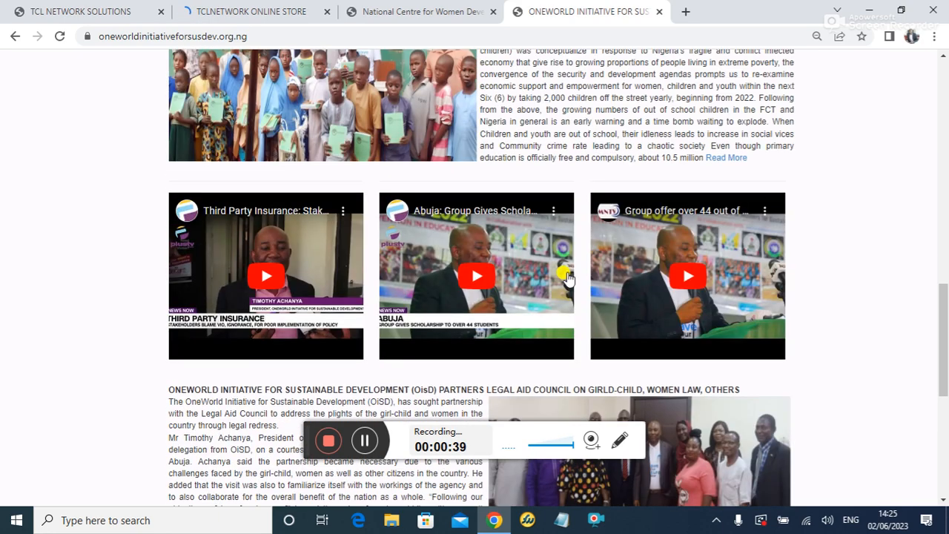
left_click(415, 12)
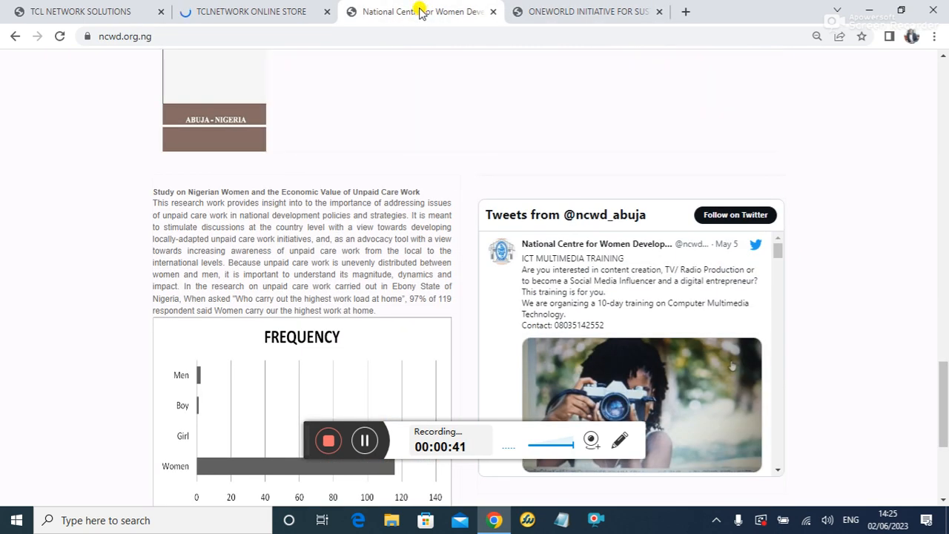
Step: Revisit the TCL Network online store, return to the main site and scroll to the YouTube lessons
left_click(251, 12)
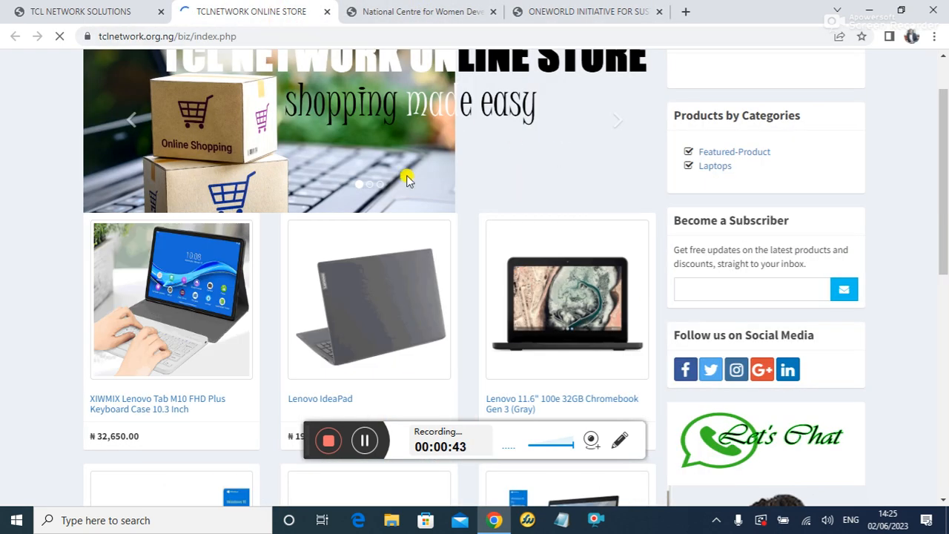
left_click(80, 12)
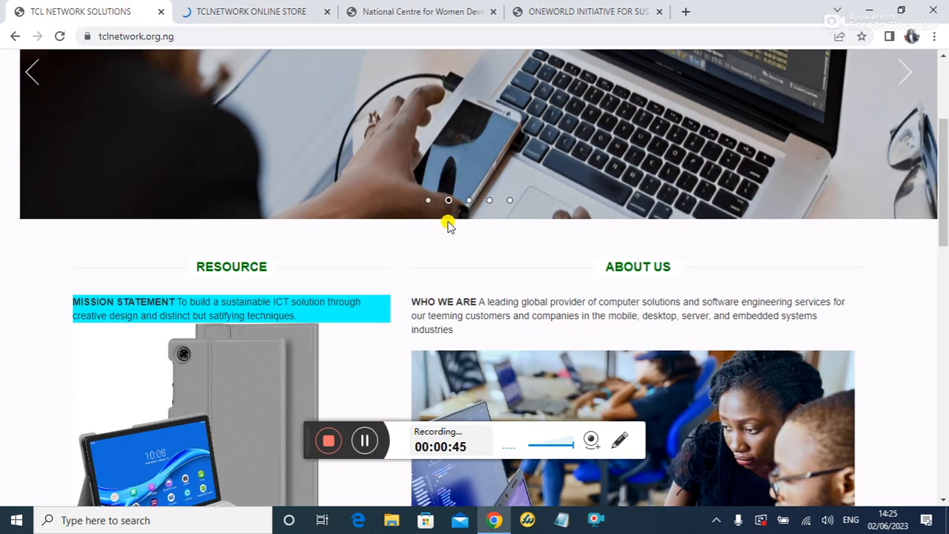
scroll("down", 3)
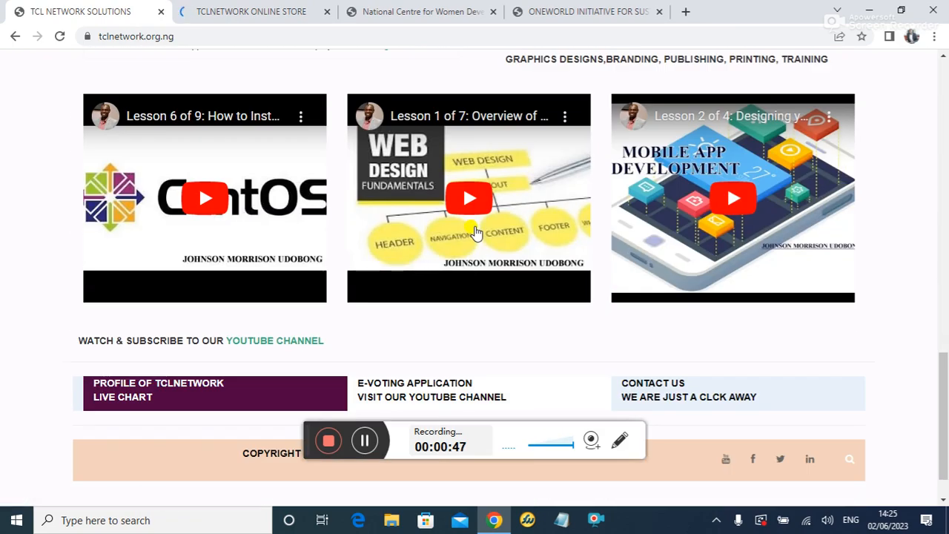